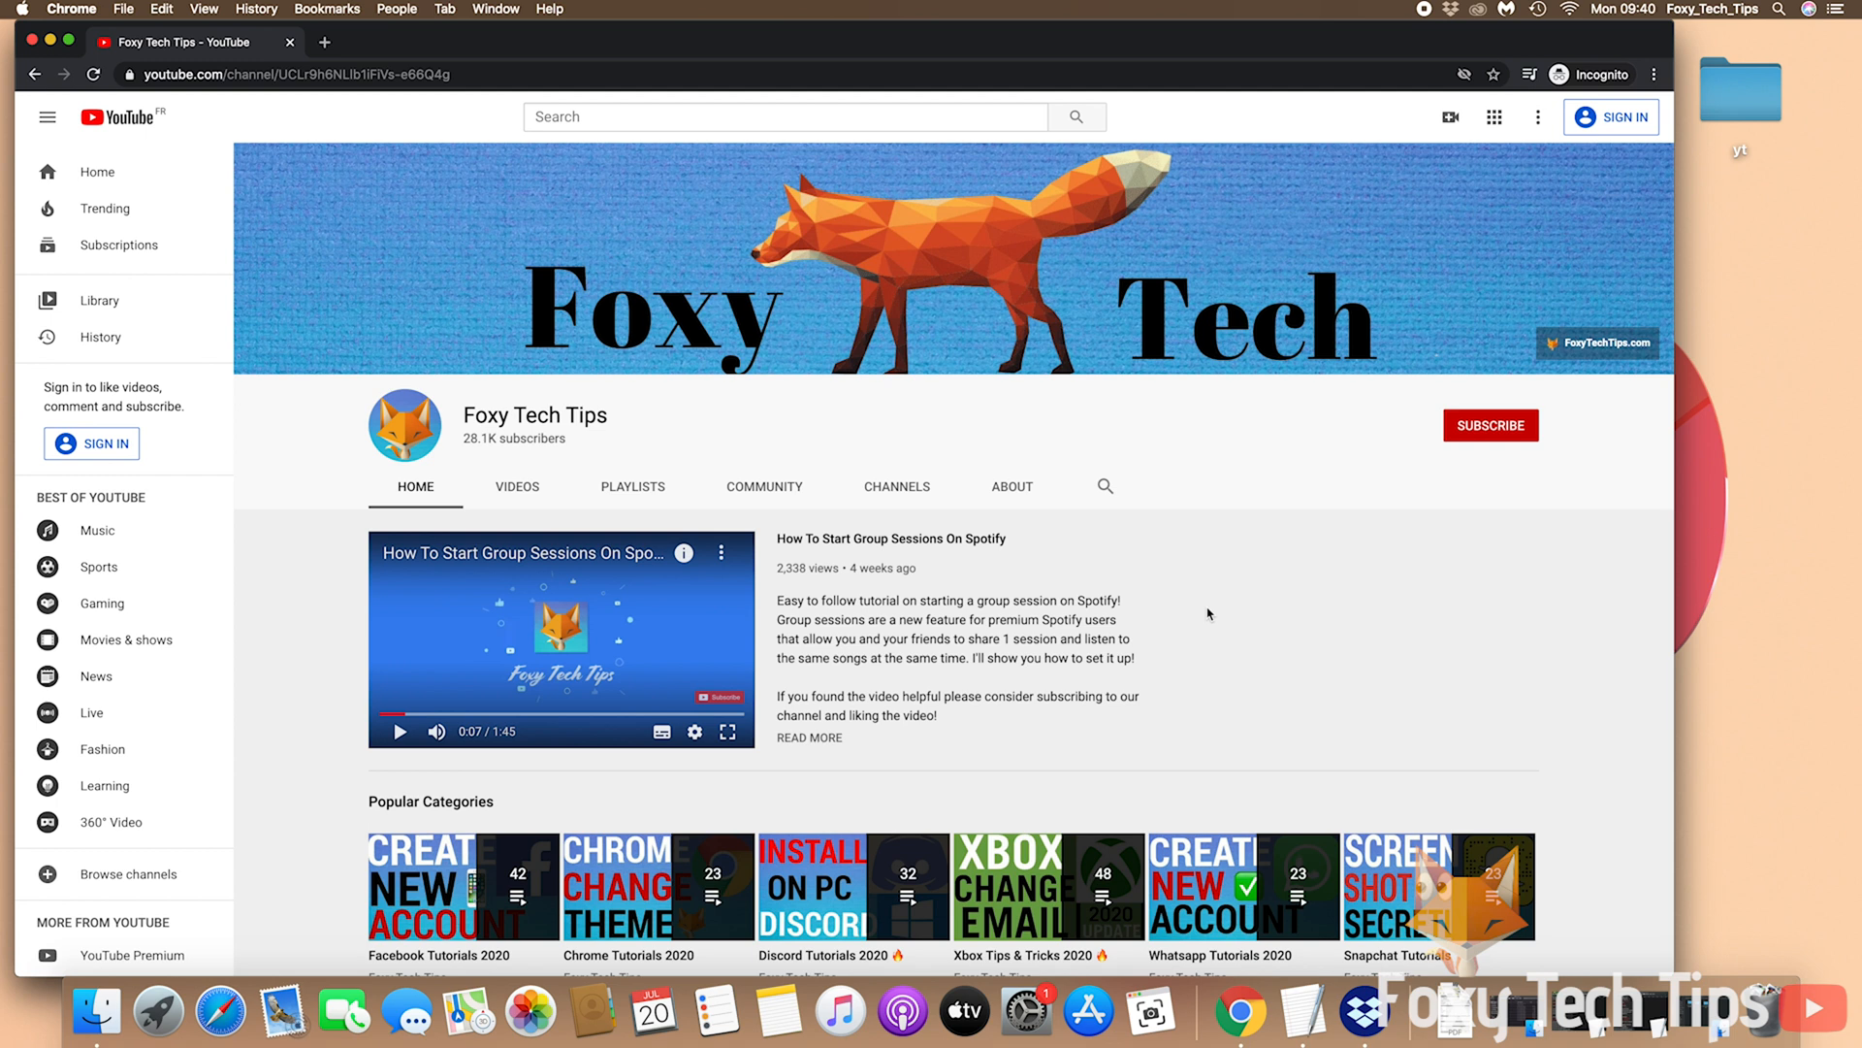
{"action": "mouse_move", "coordinate": [1195, 603]}
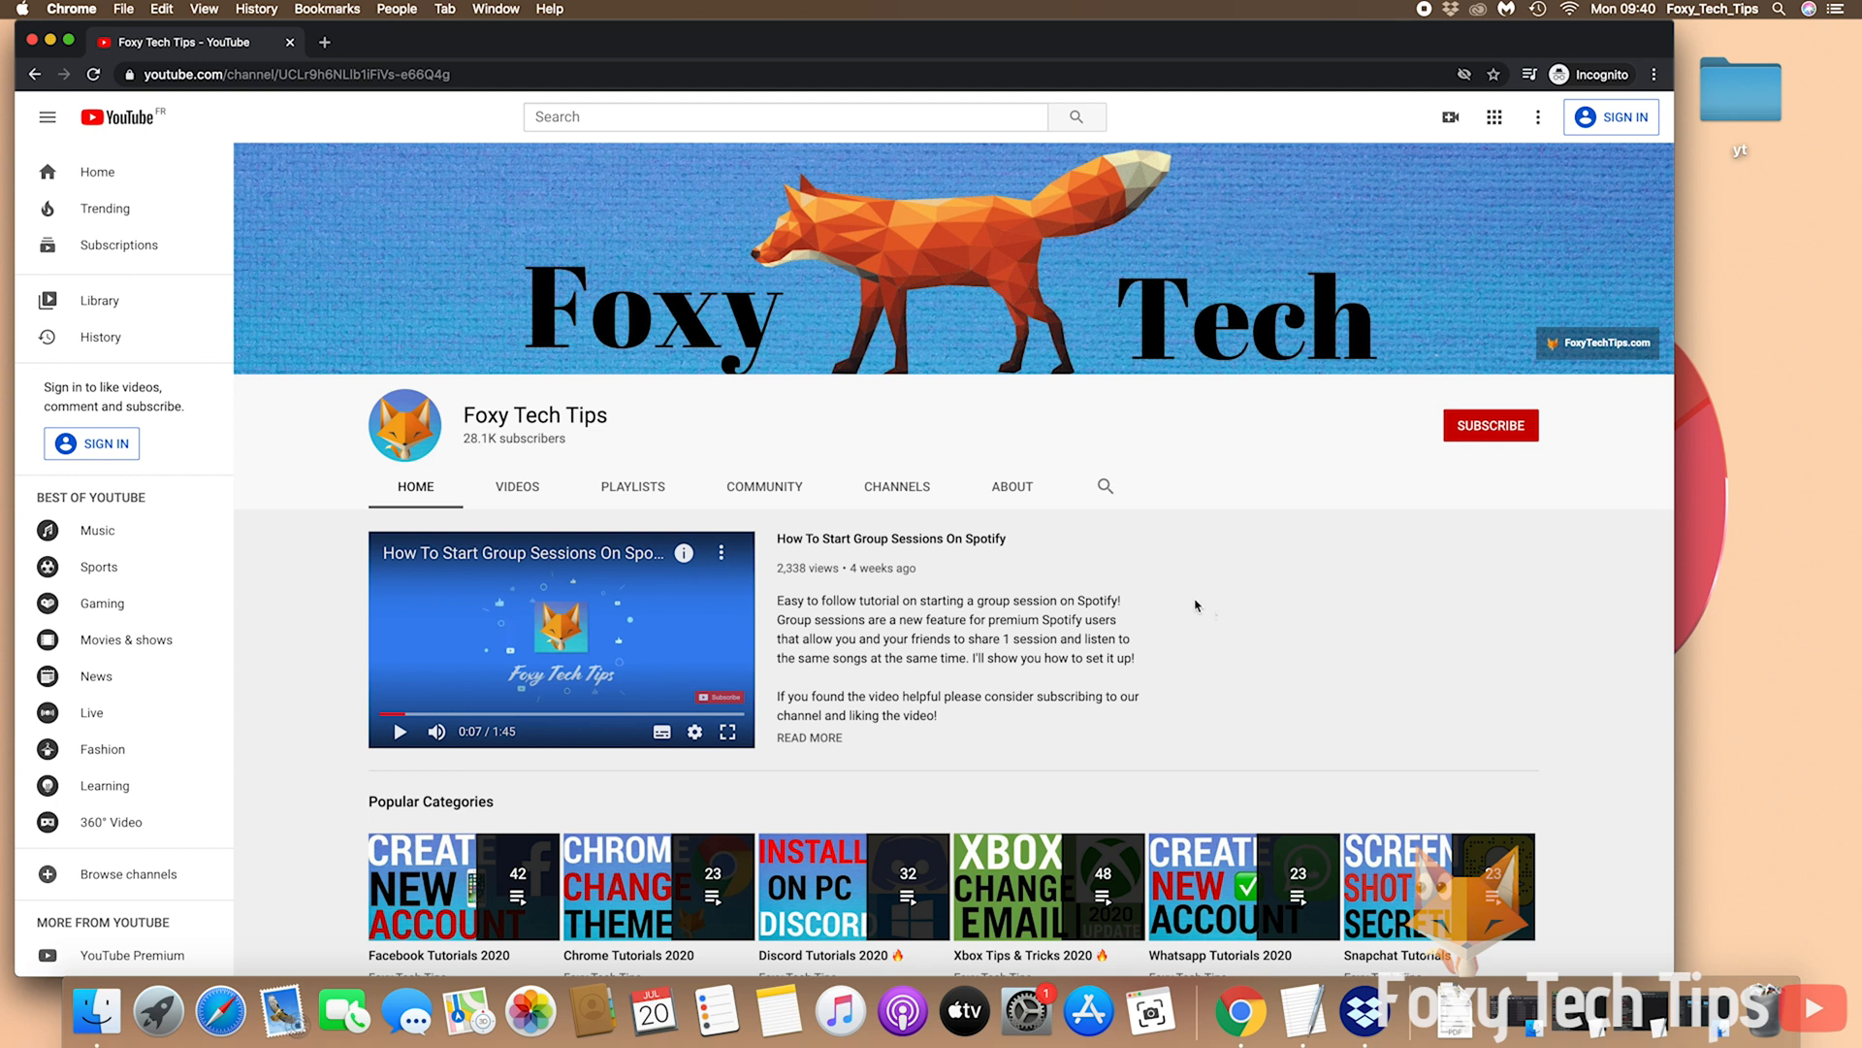
{"action": "mouse_move", "coordinate": [1189, 613]}
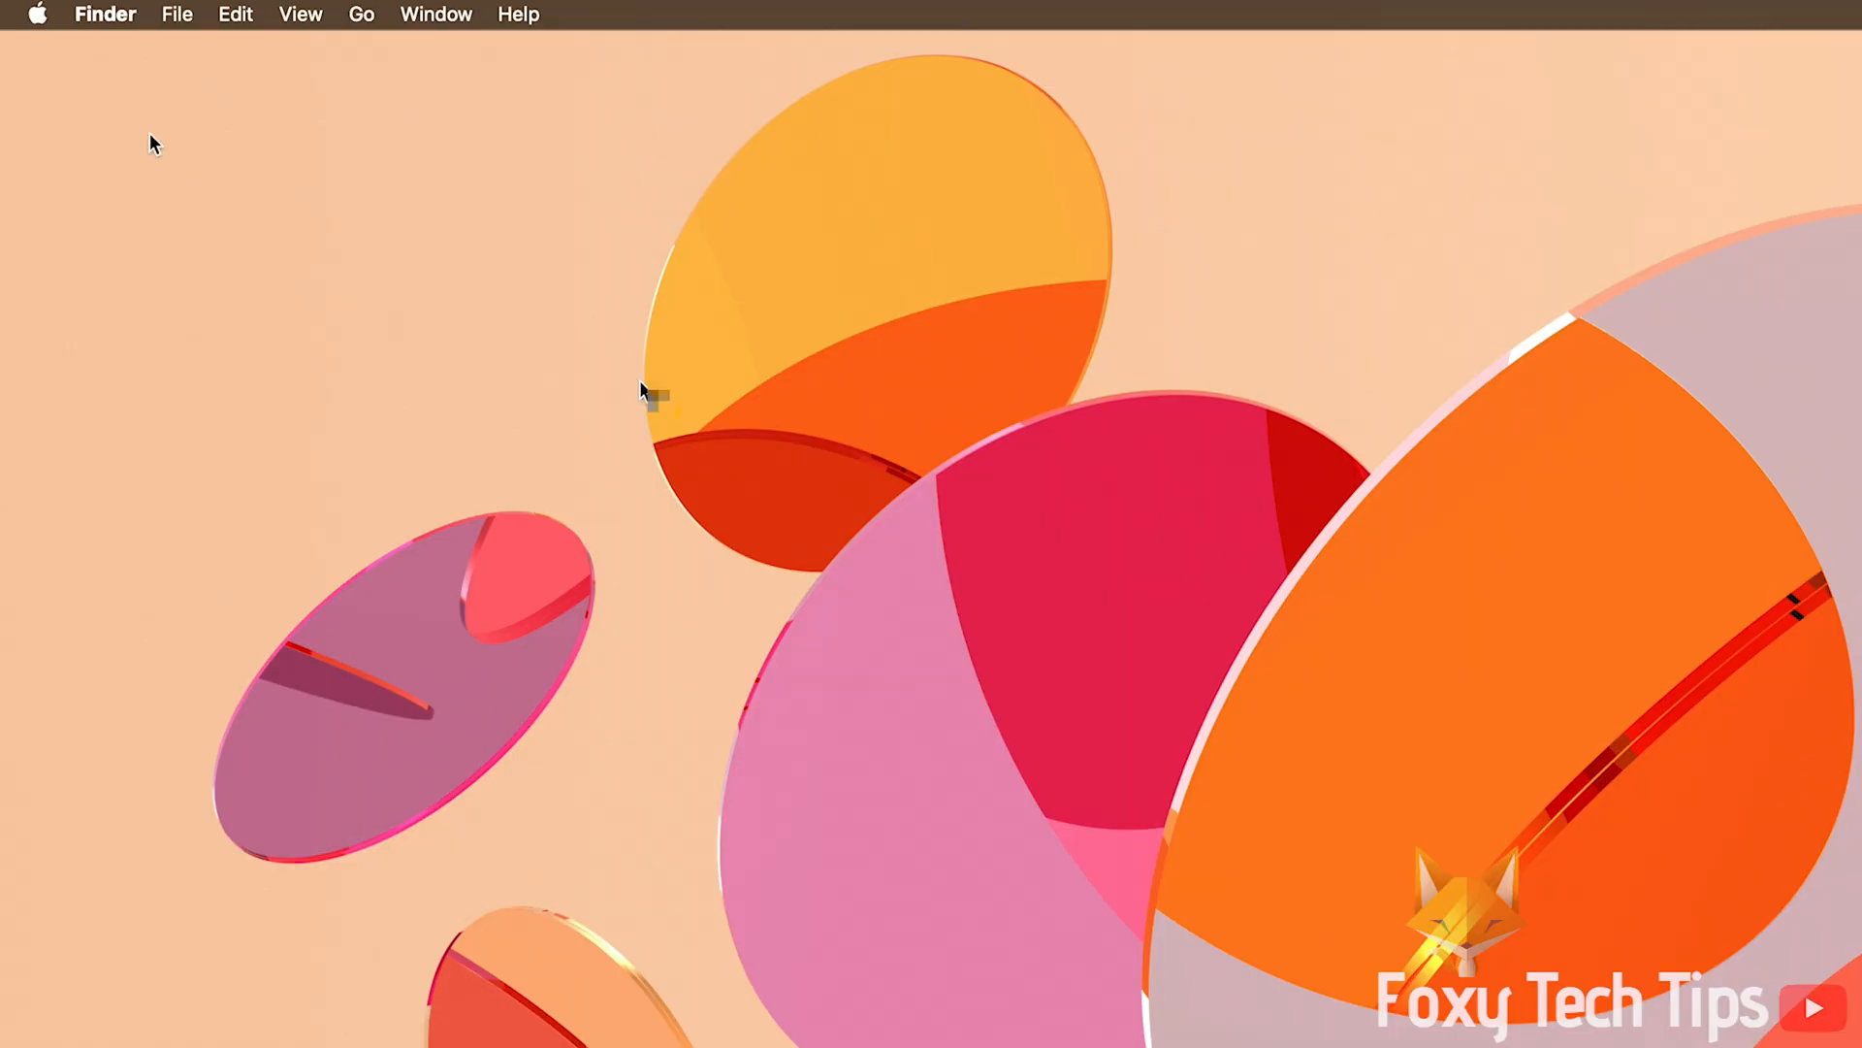
- Launch System Preferences from the Apple menu on the Finder desktop
{"action": "left_click", "coordinate": [39, 14]}
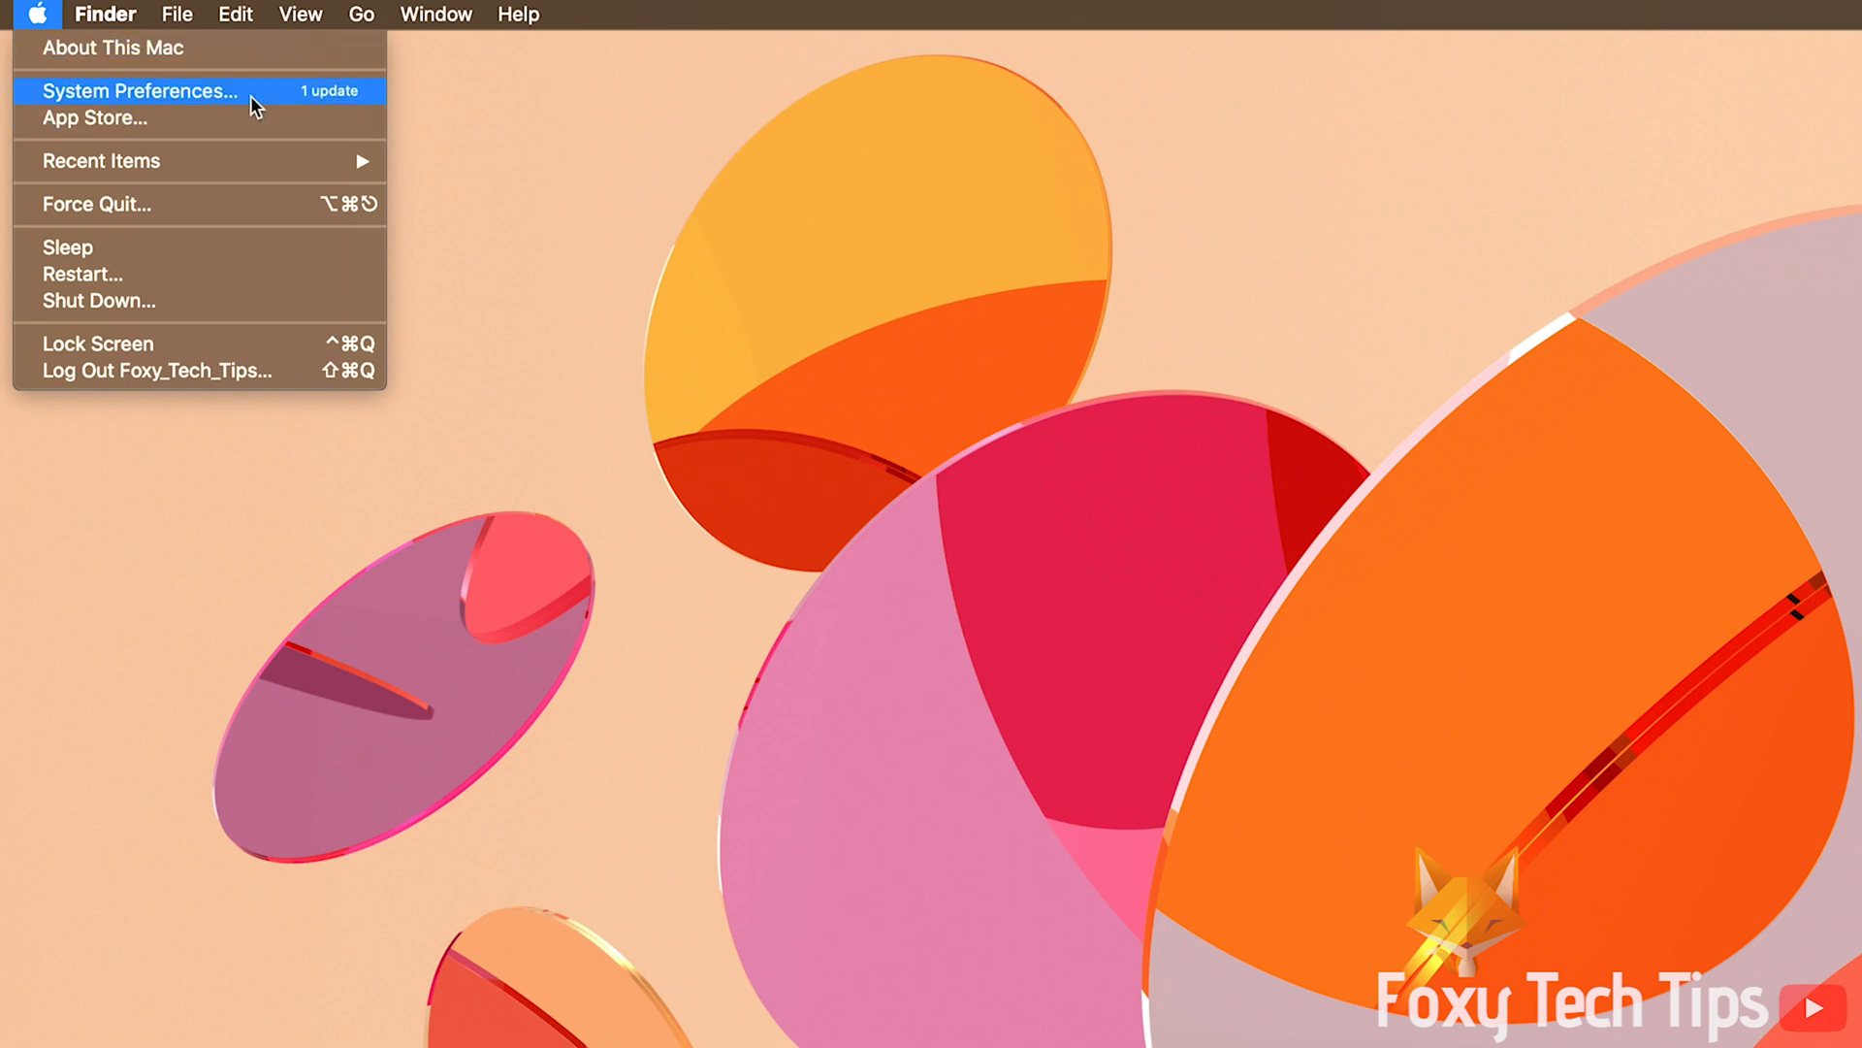
{"action": "mouse_move", "coordinate": [233, 103]}
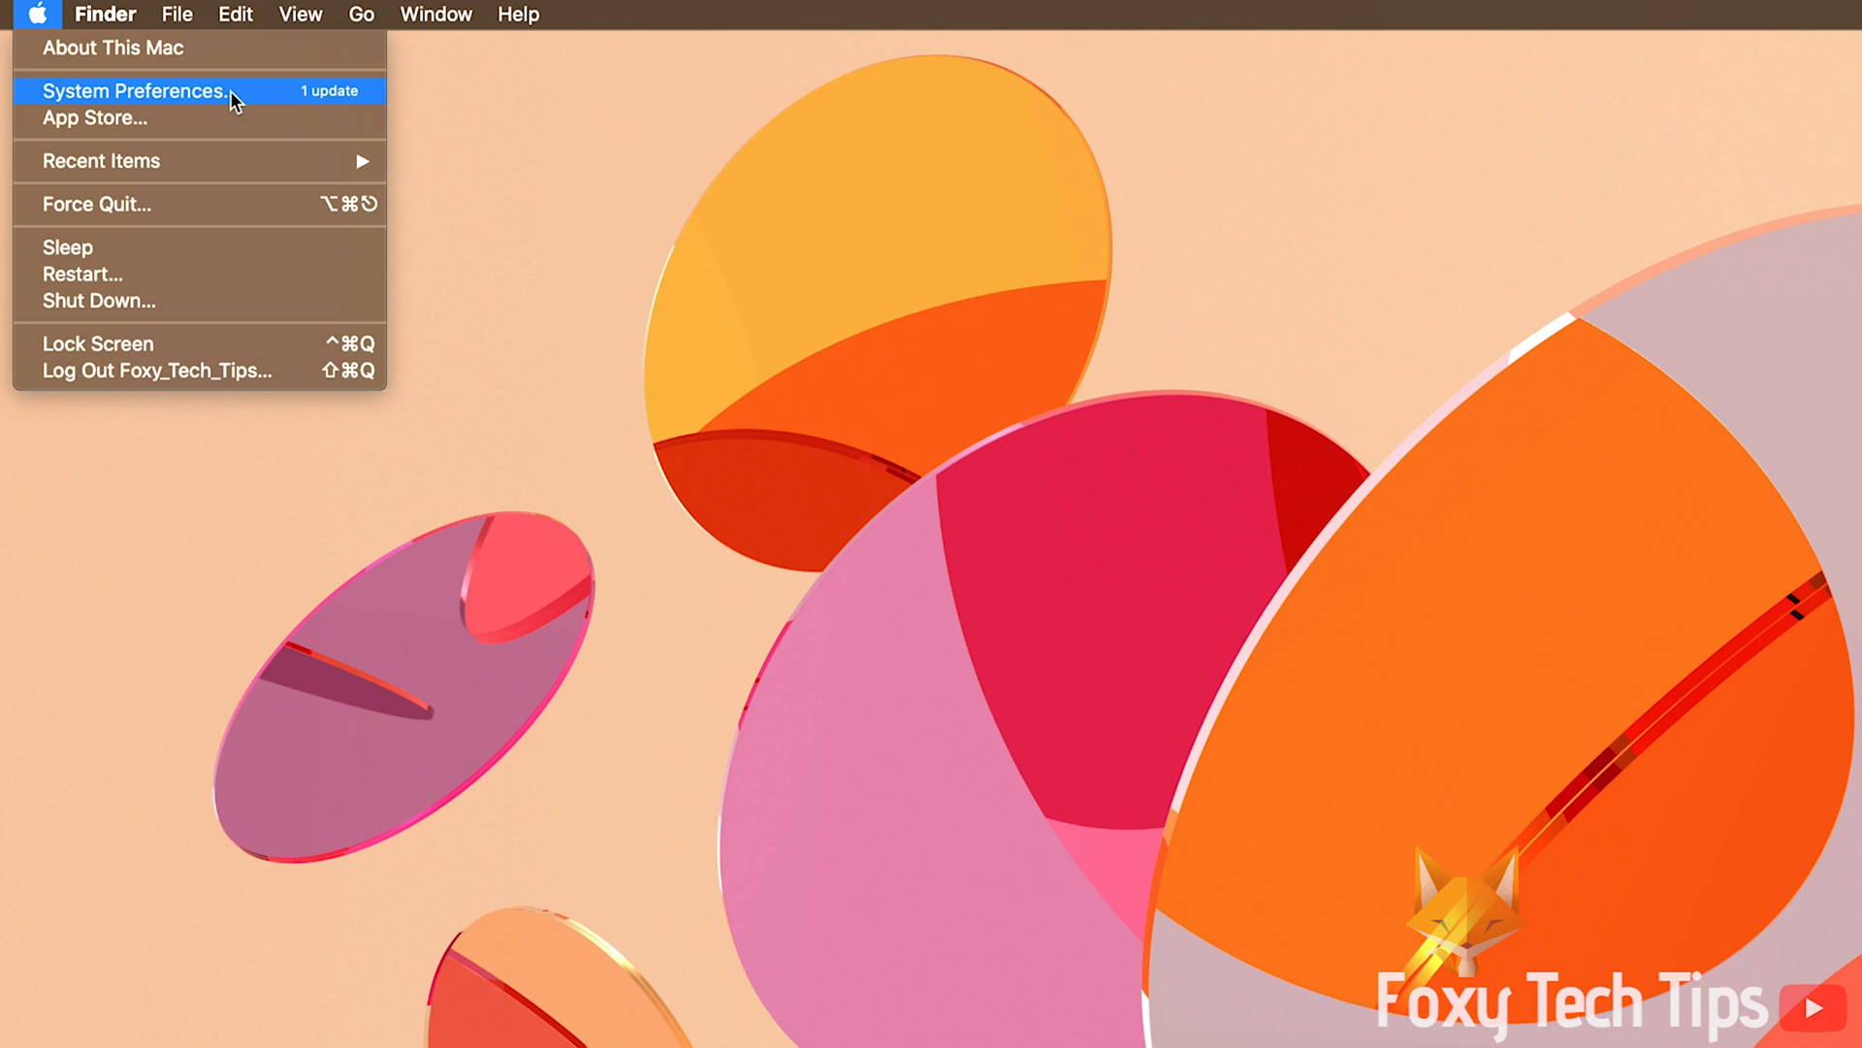
{"action": "left_click", "coordinate": [135, 92]}
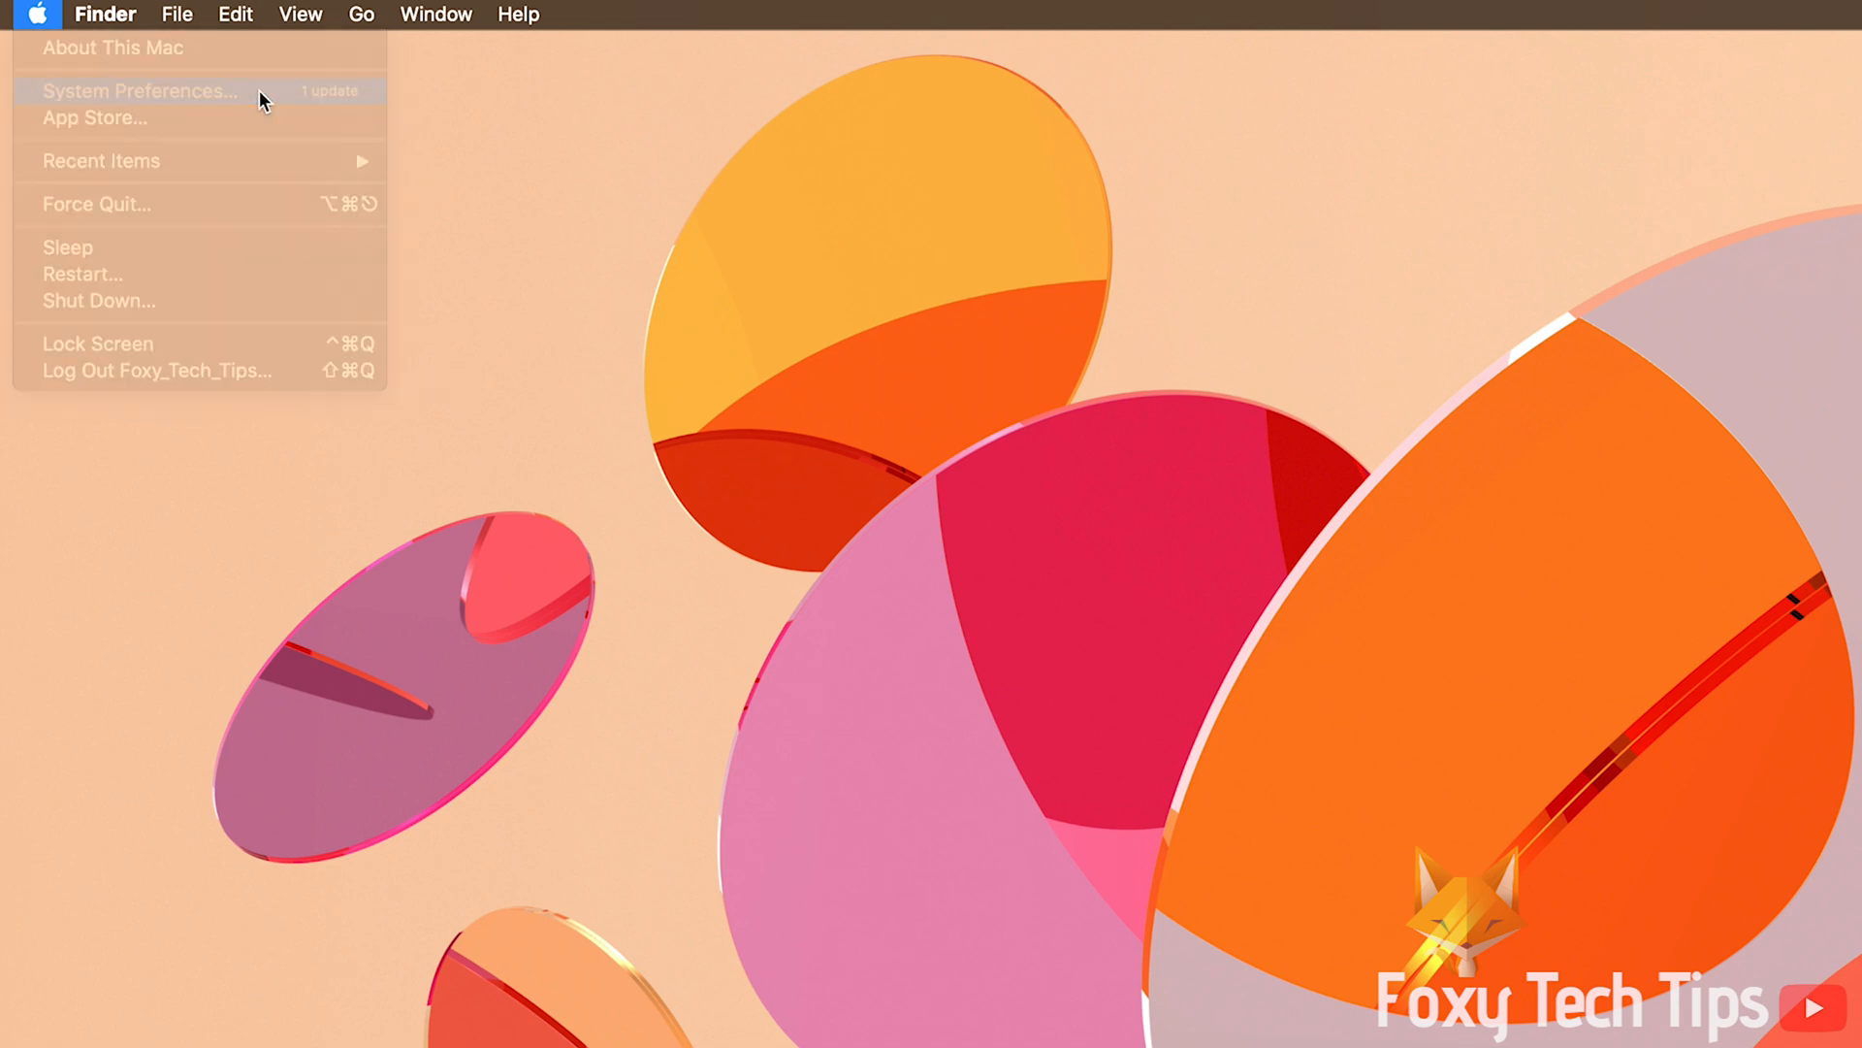
- Go into the Users & Groups pane listing the current and other accounts
{"action": "left_click", "coordinate": [140, 91]}
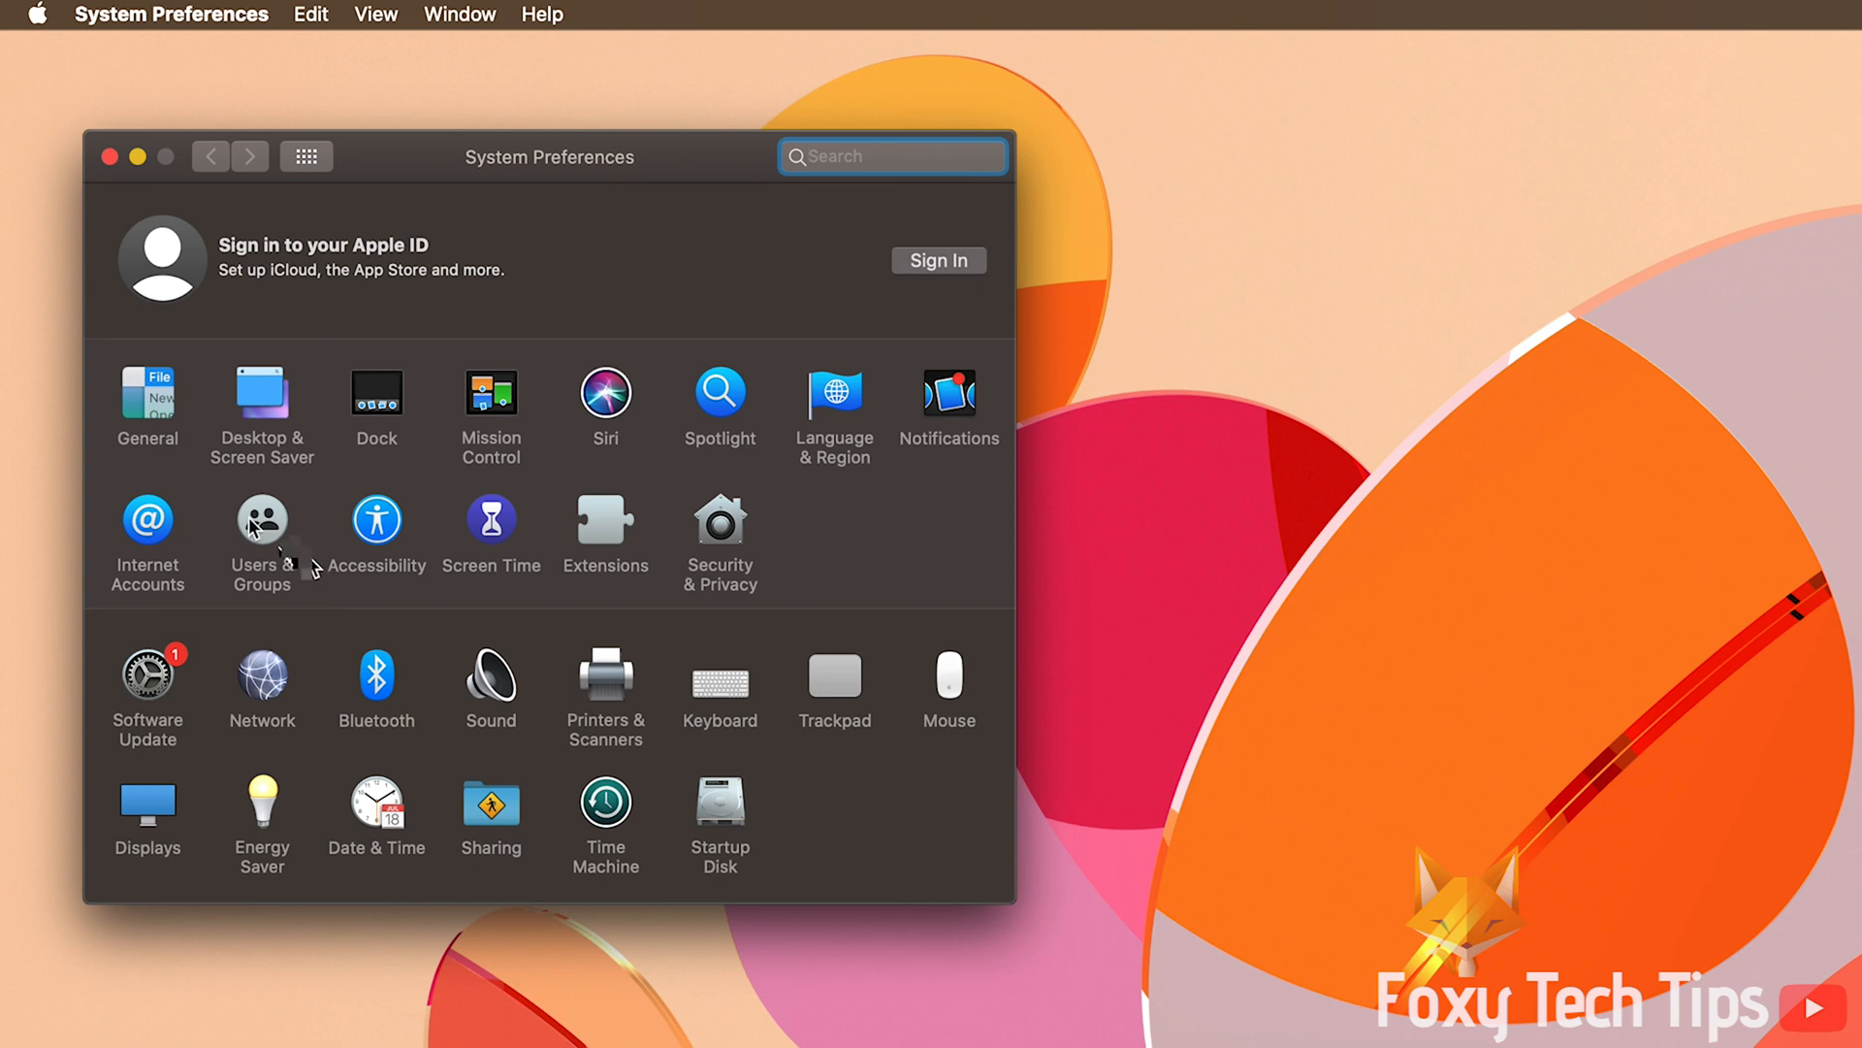
{"action": "left_click", "coordinate": [262, 520]}
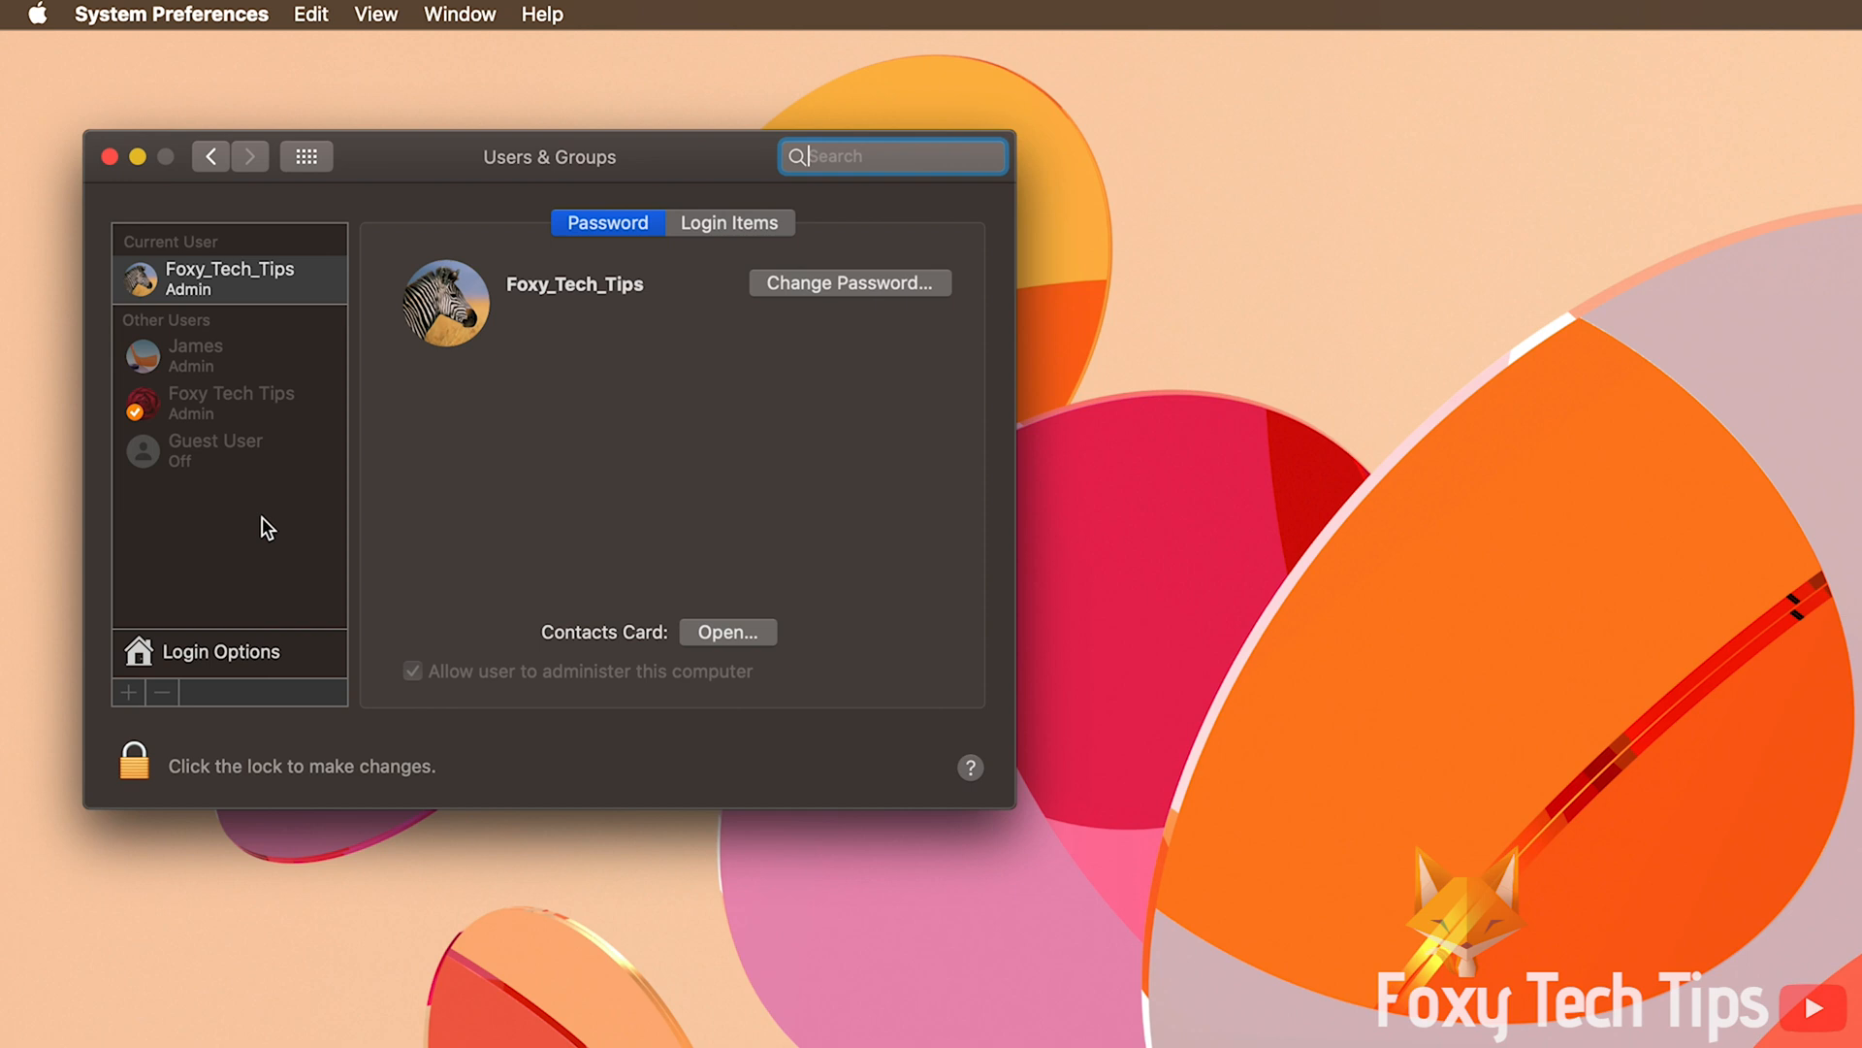
{"action": "mouse_move", "coordinate": [150, 780]}
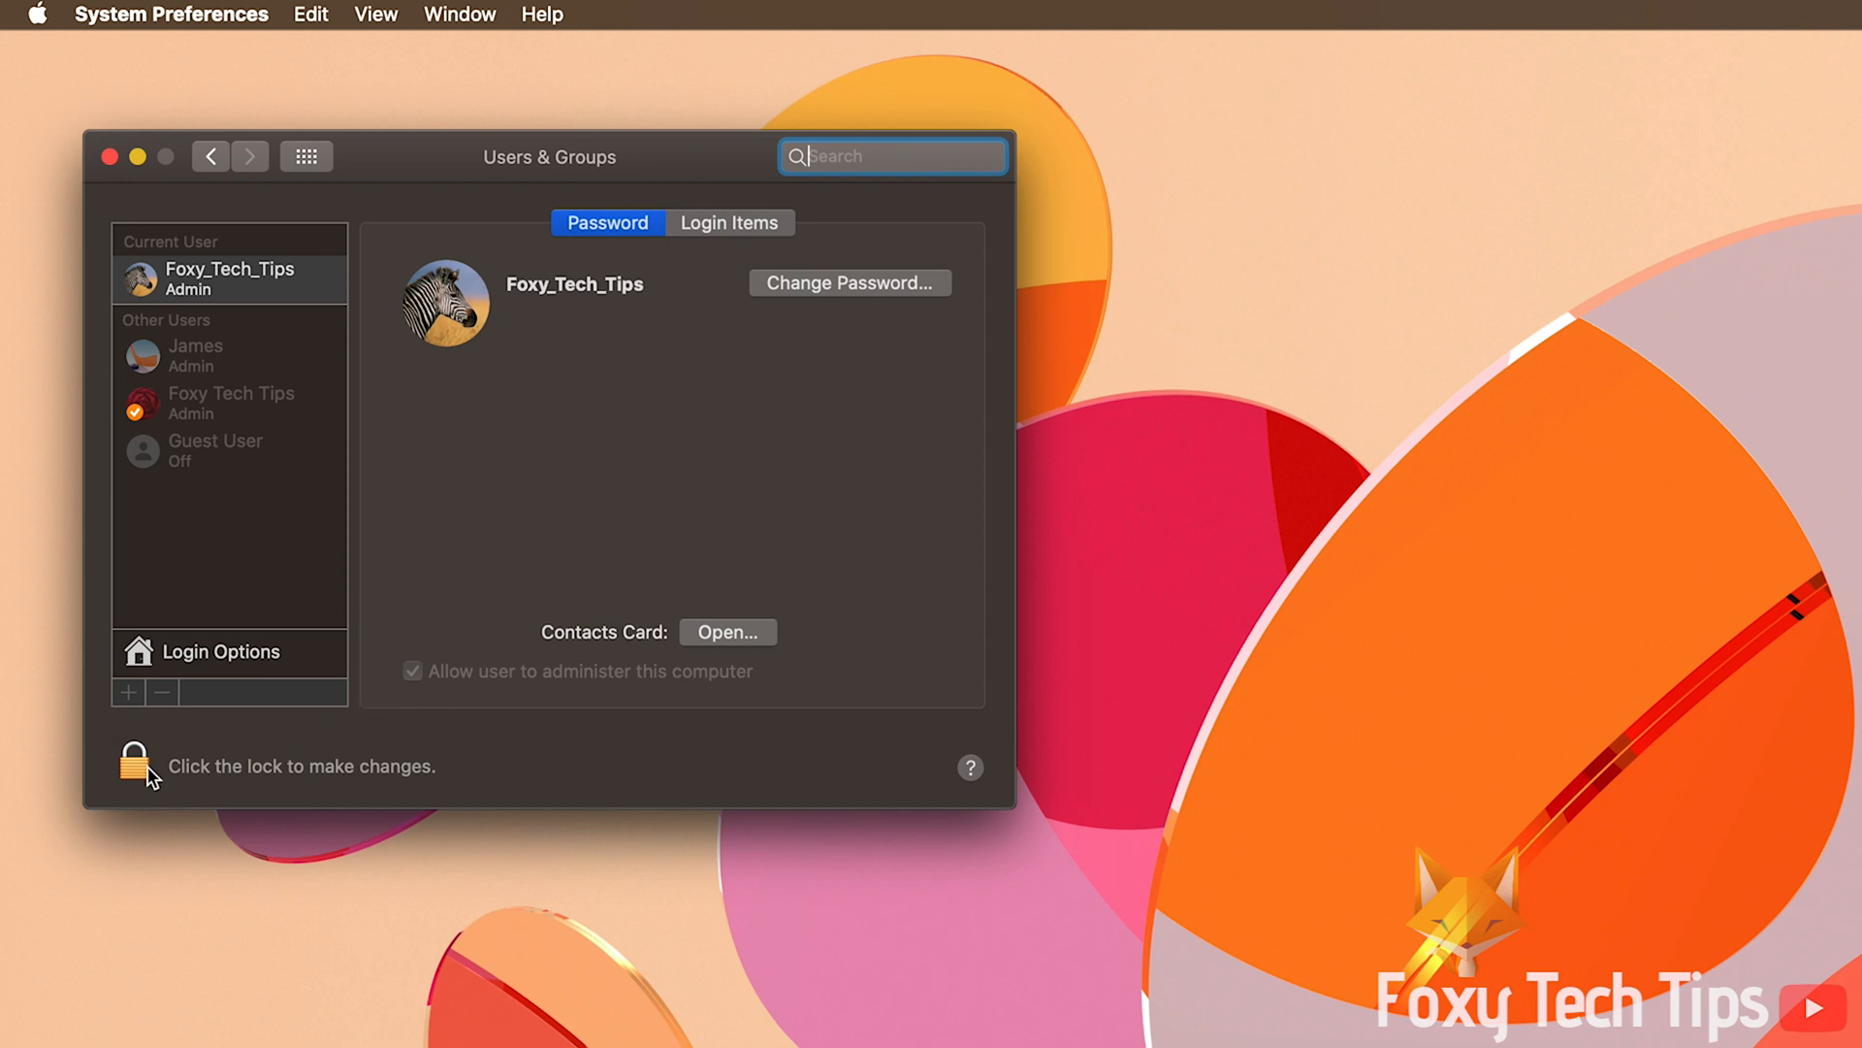
- Unlock Users & Groups with the admin password so accounts can be edited
{"action": "left_click", "coordinate": [134, 763]}
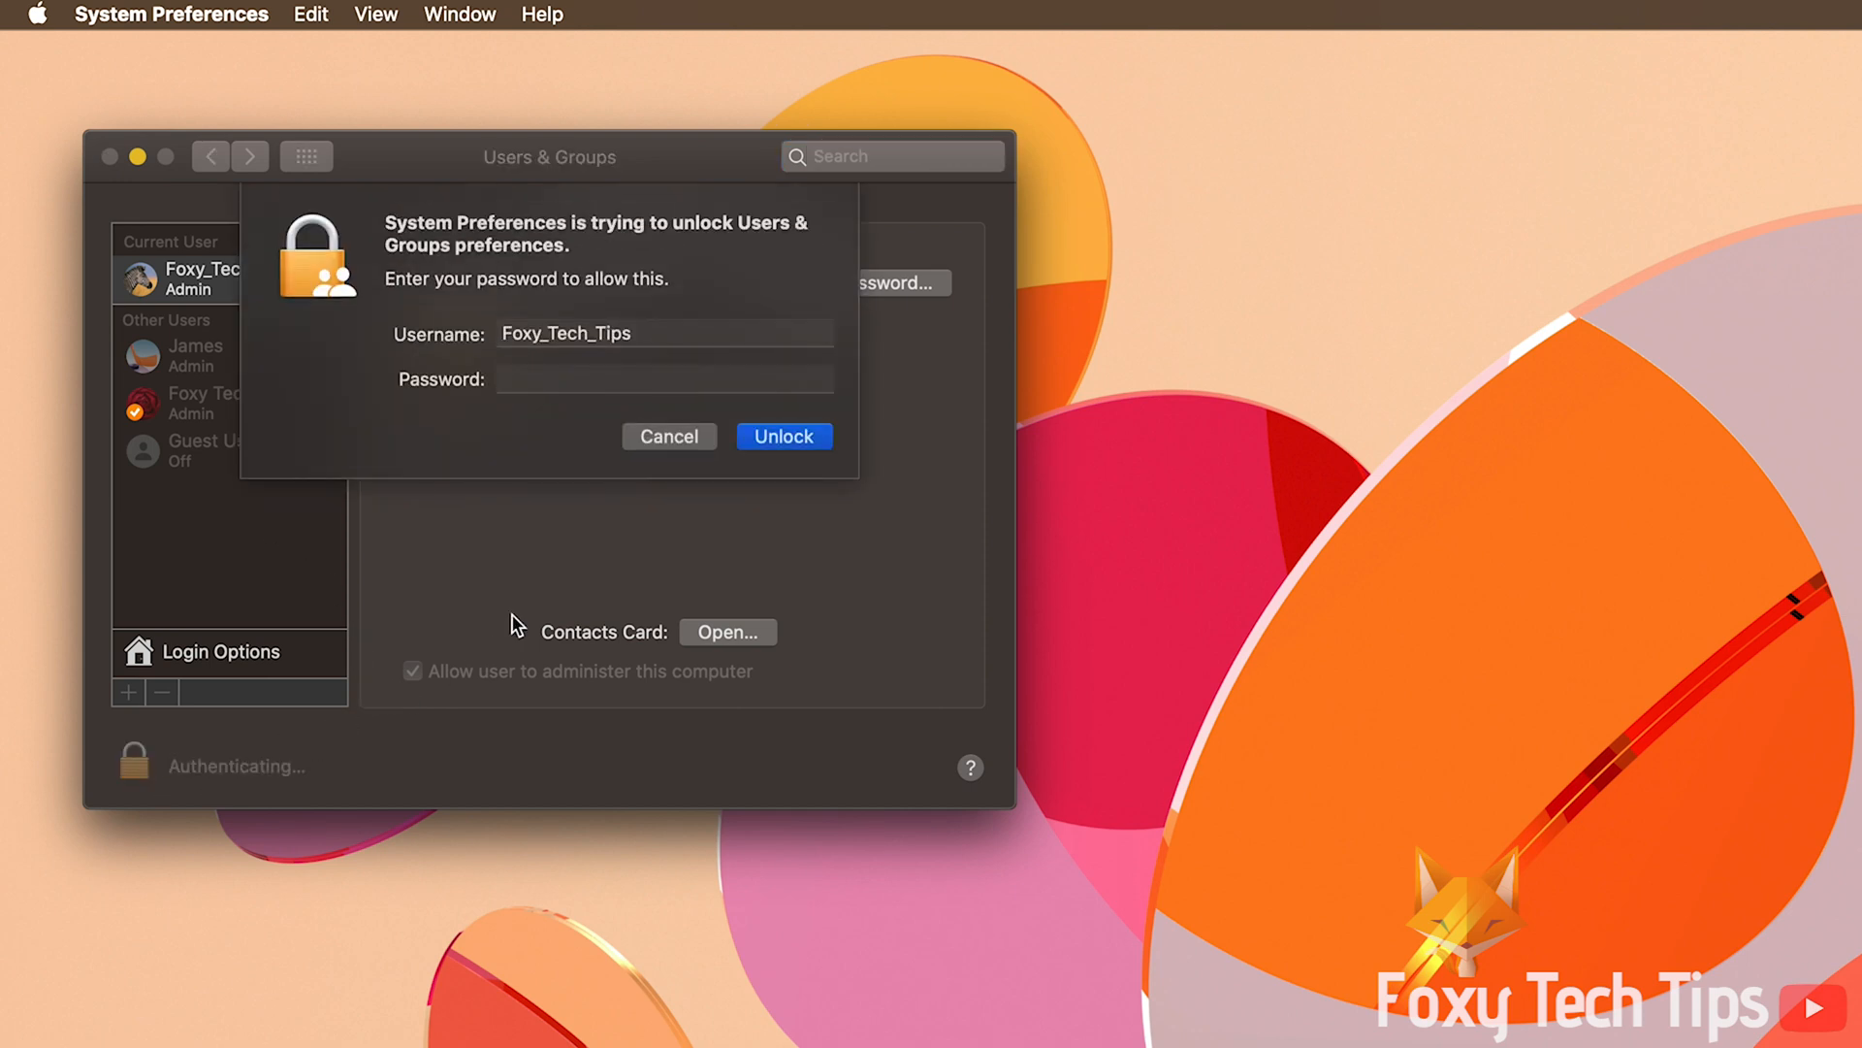
{"action": "type", "text": "••"}
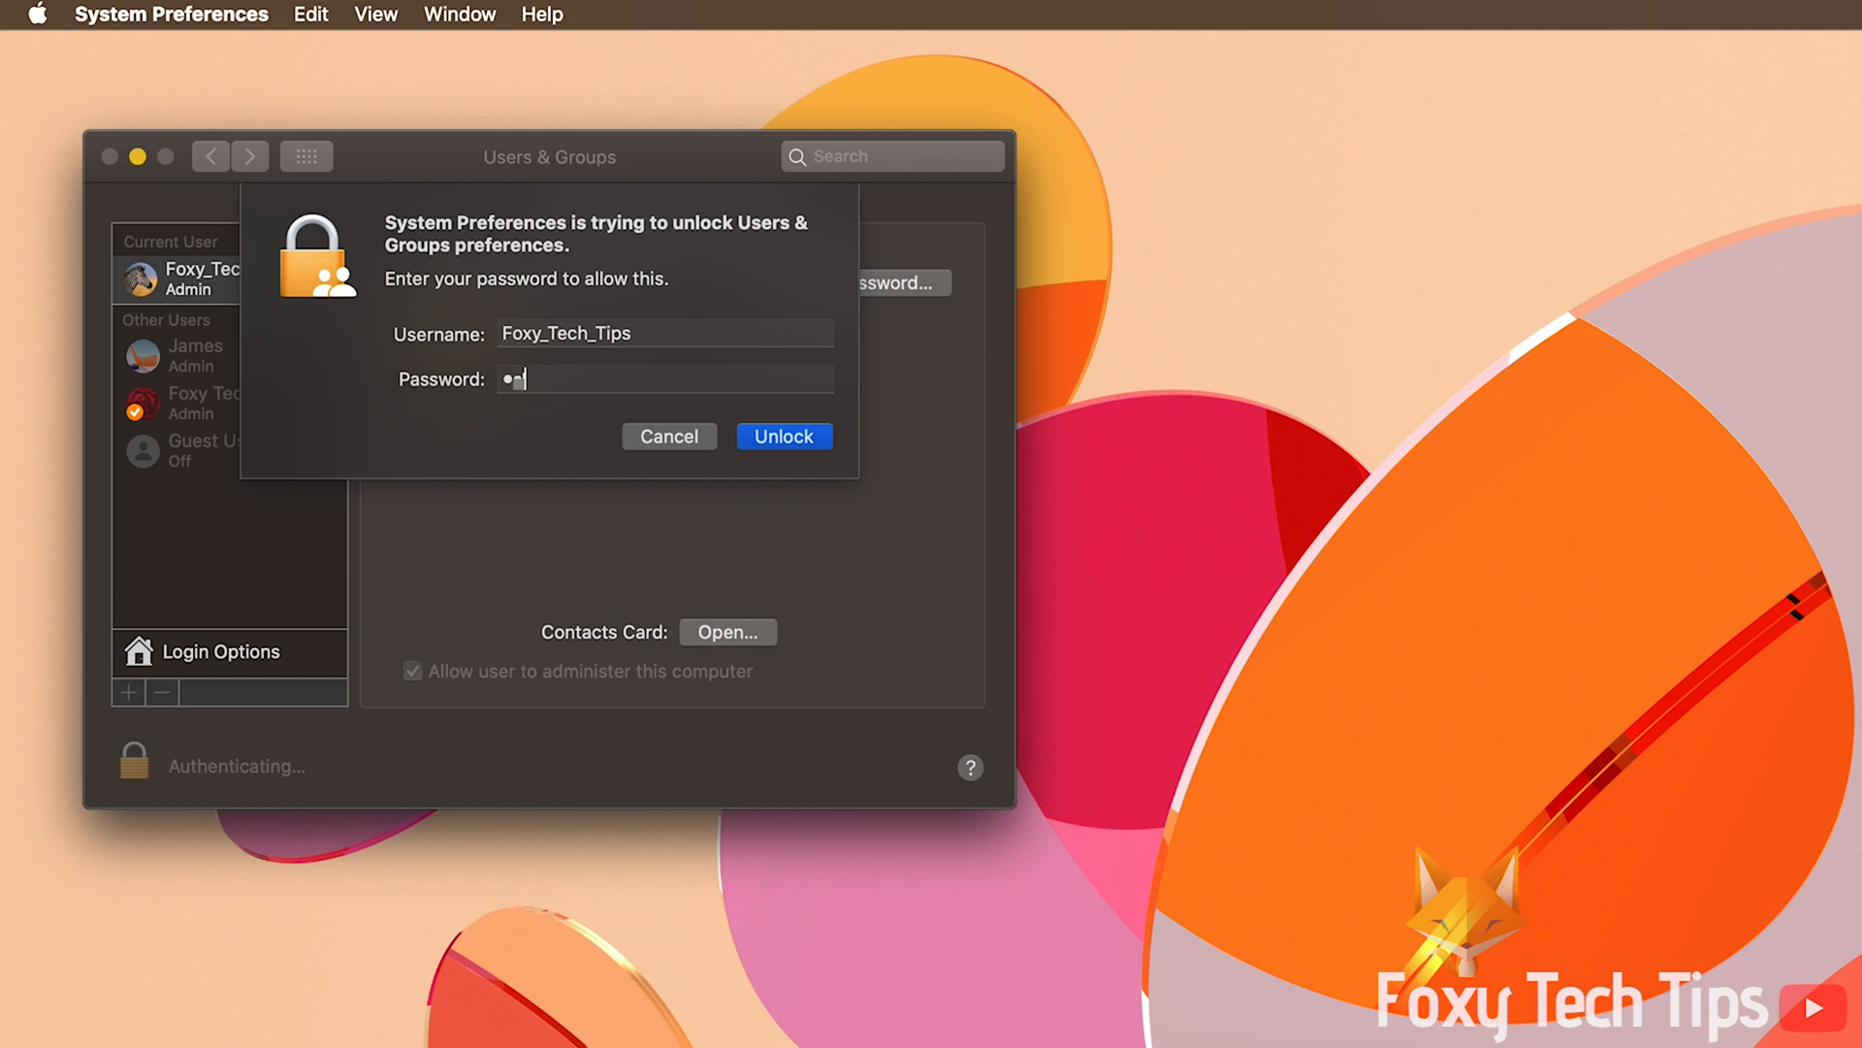
{"action": "left_click", "coordinate": [784, 434]}
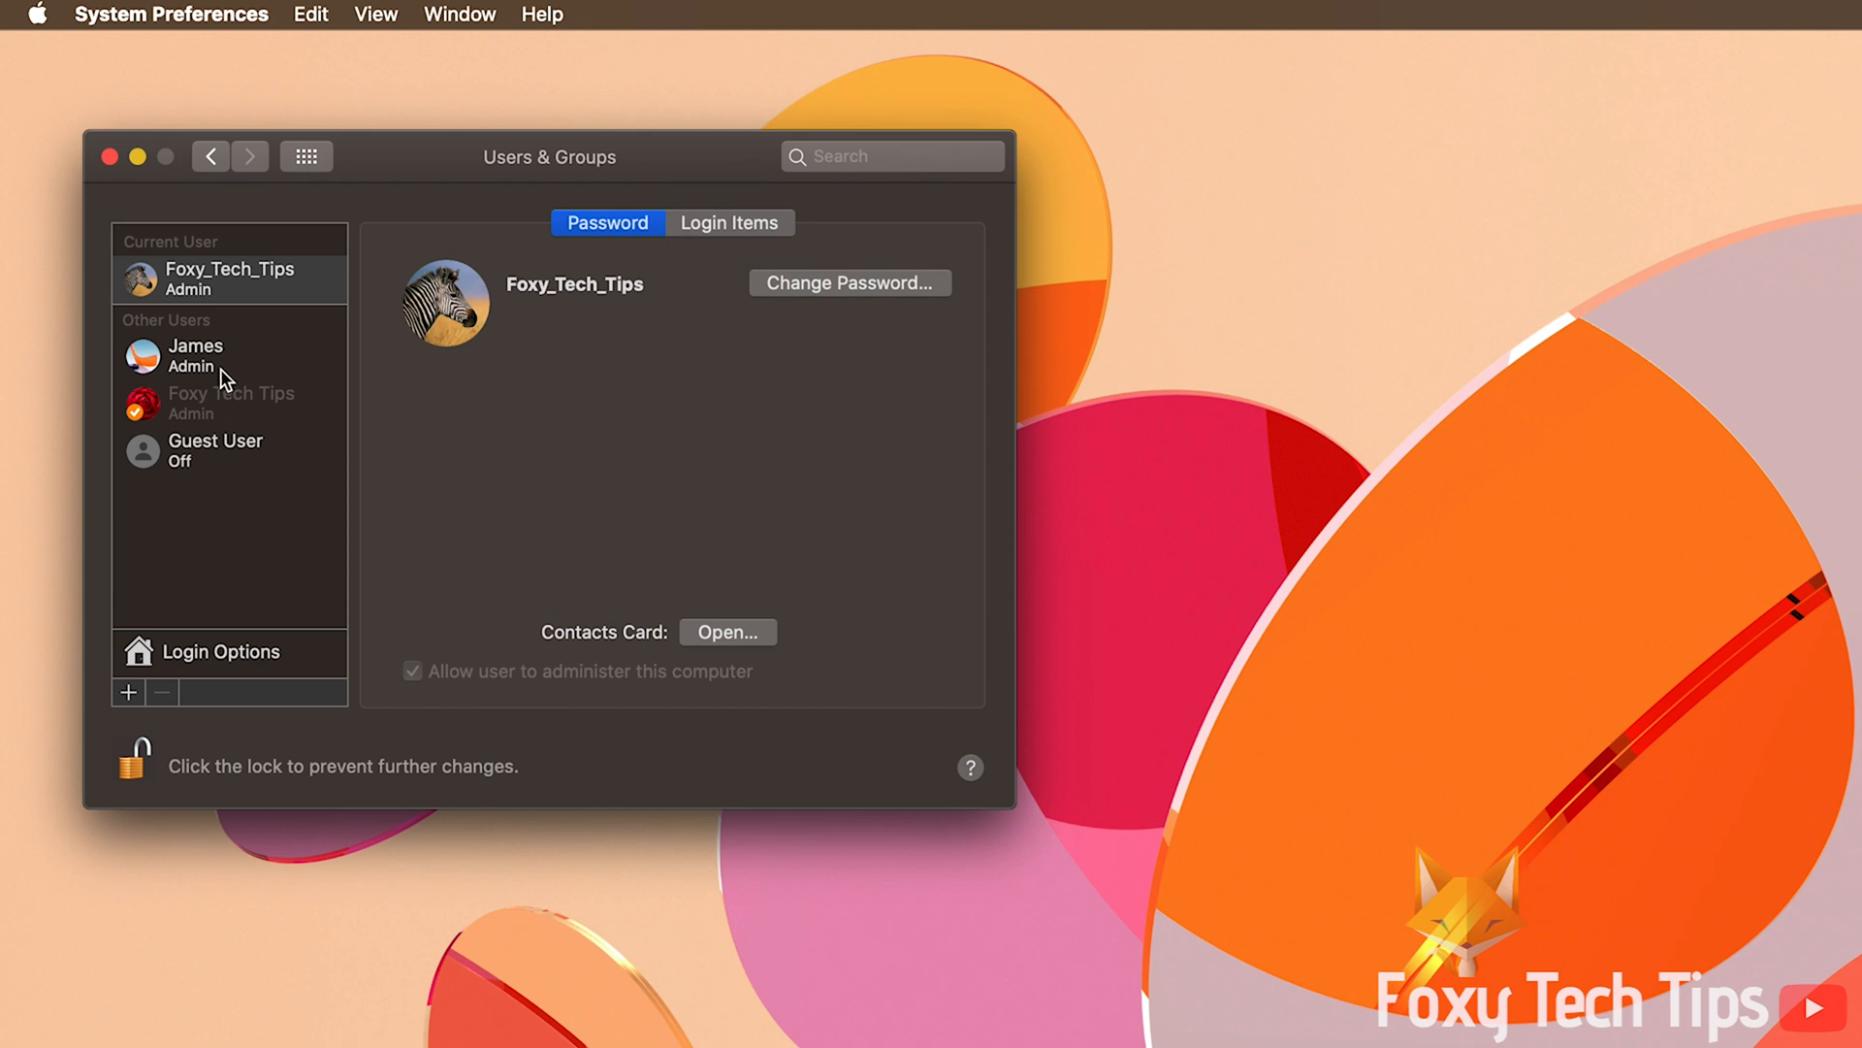
- Delete the James account, choosing 'Delete the home folder', and confirm Delete User
{"action": "left_click", "coordinate": [194, 356]}
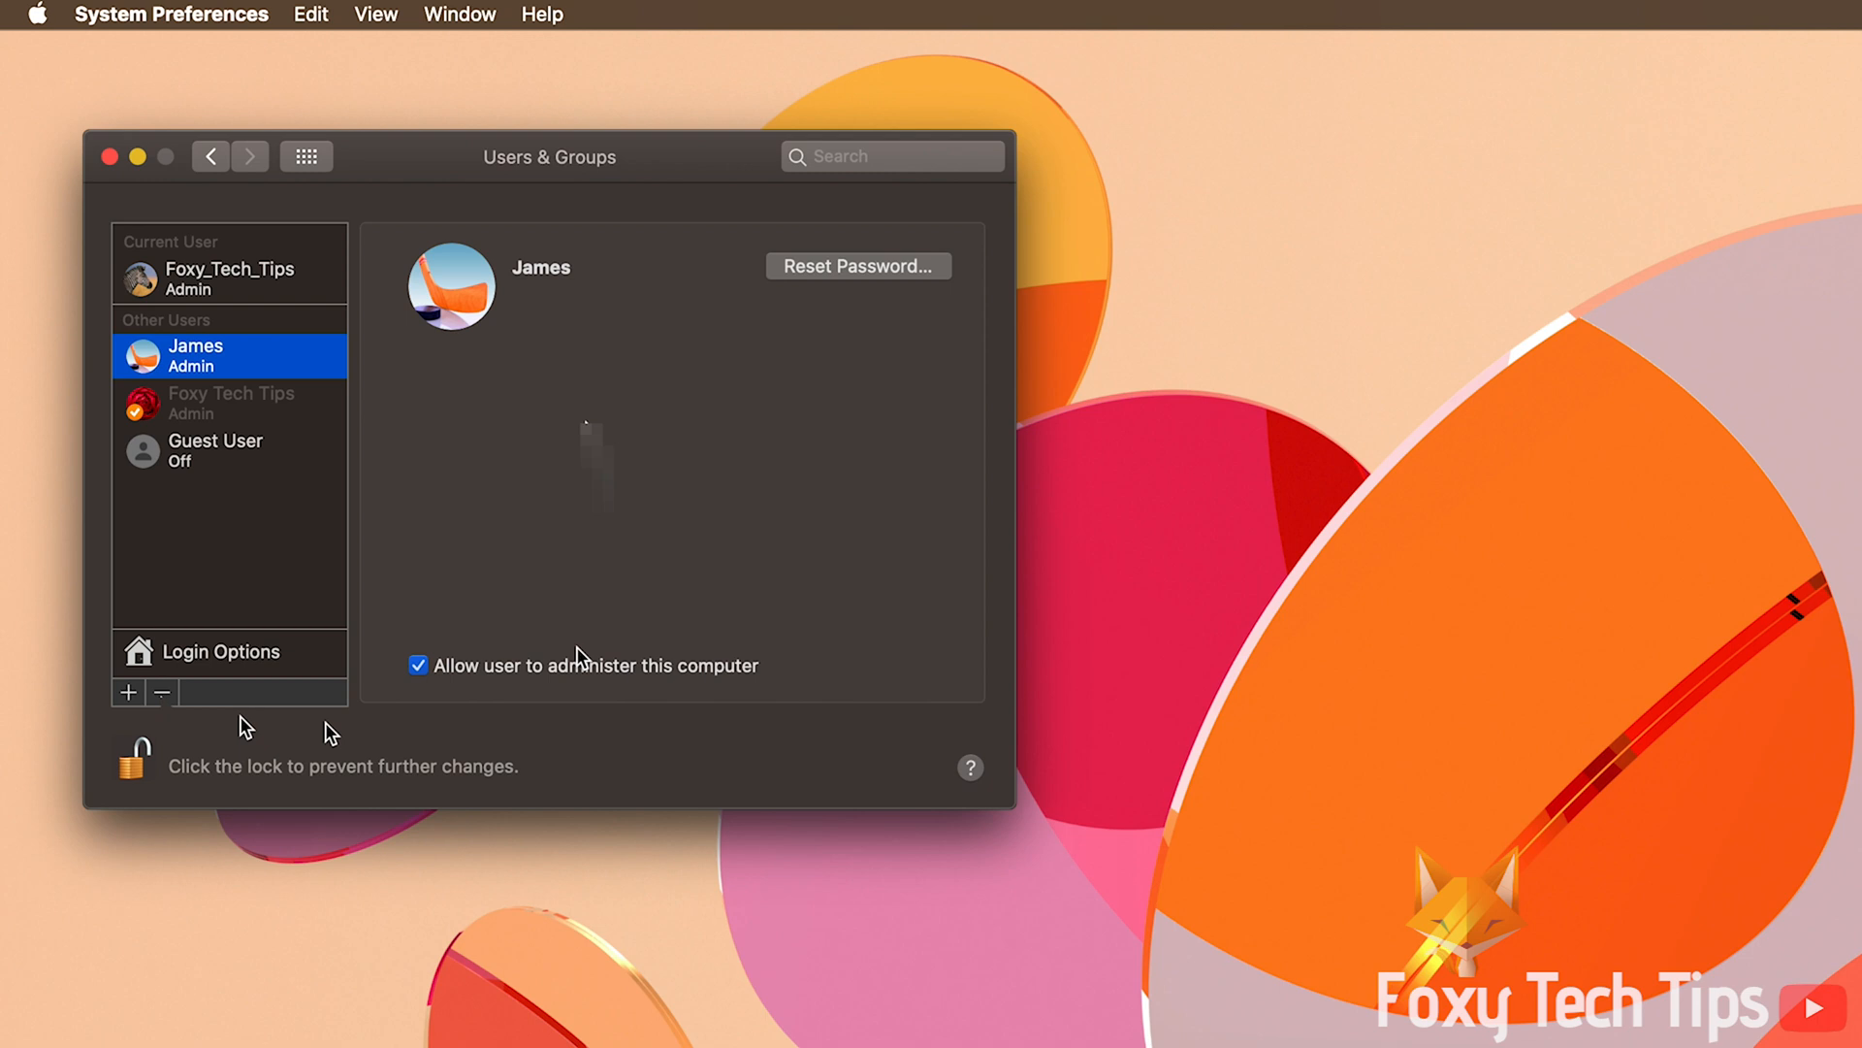
{"action": "left_click", "coordinate": [163, 691]}
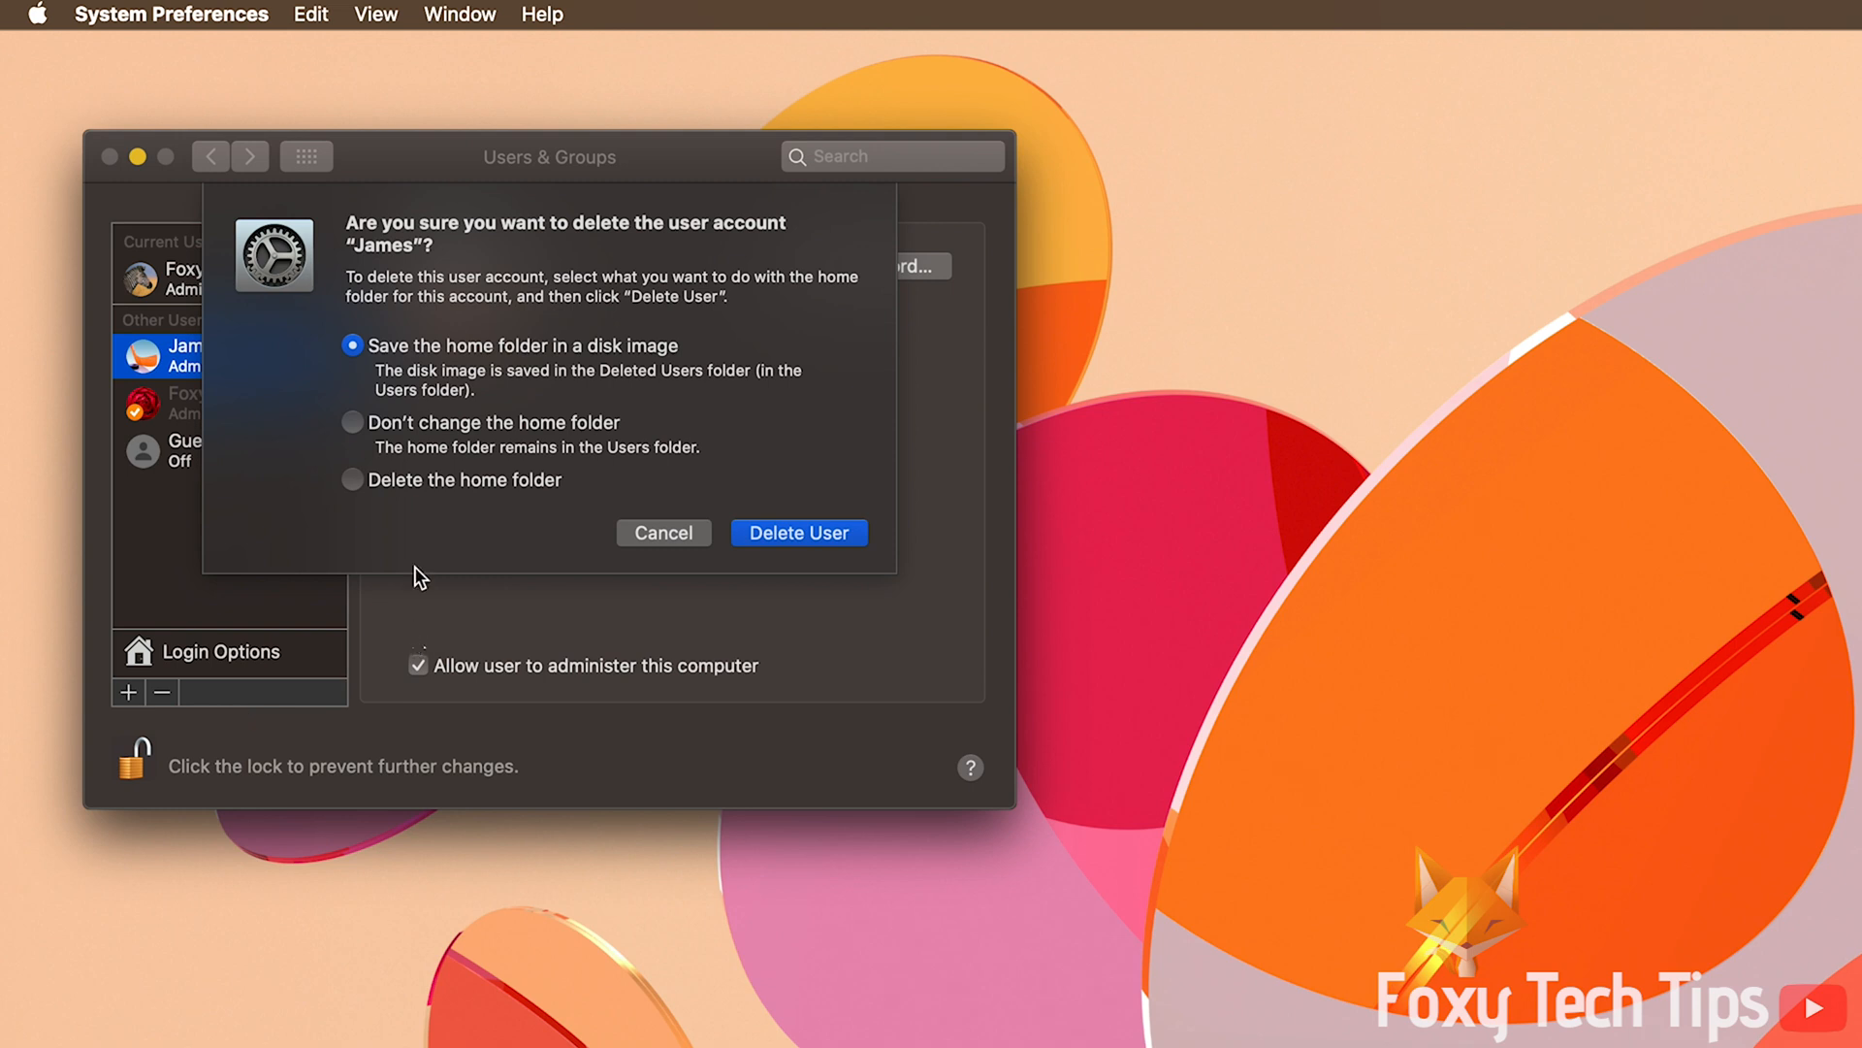
{"action": "left_click", "coordinate": [353, 479]}
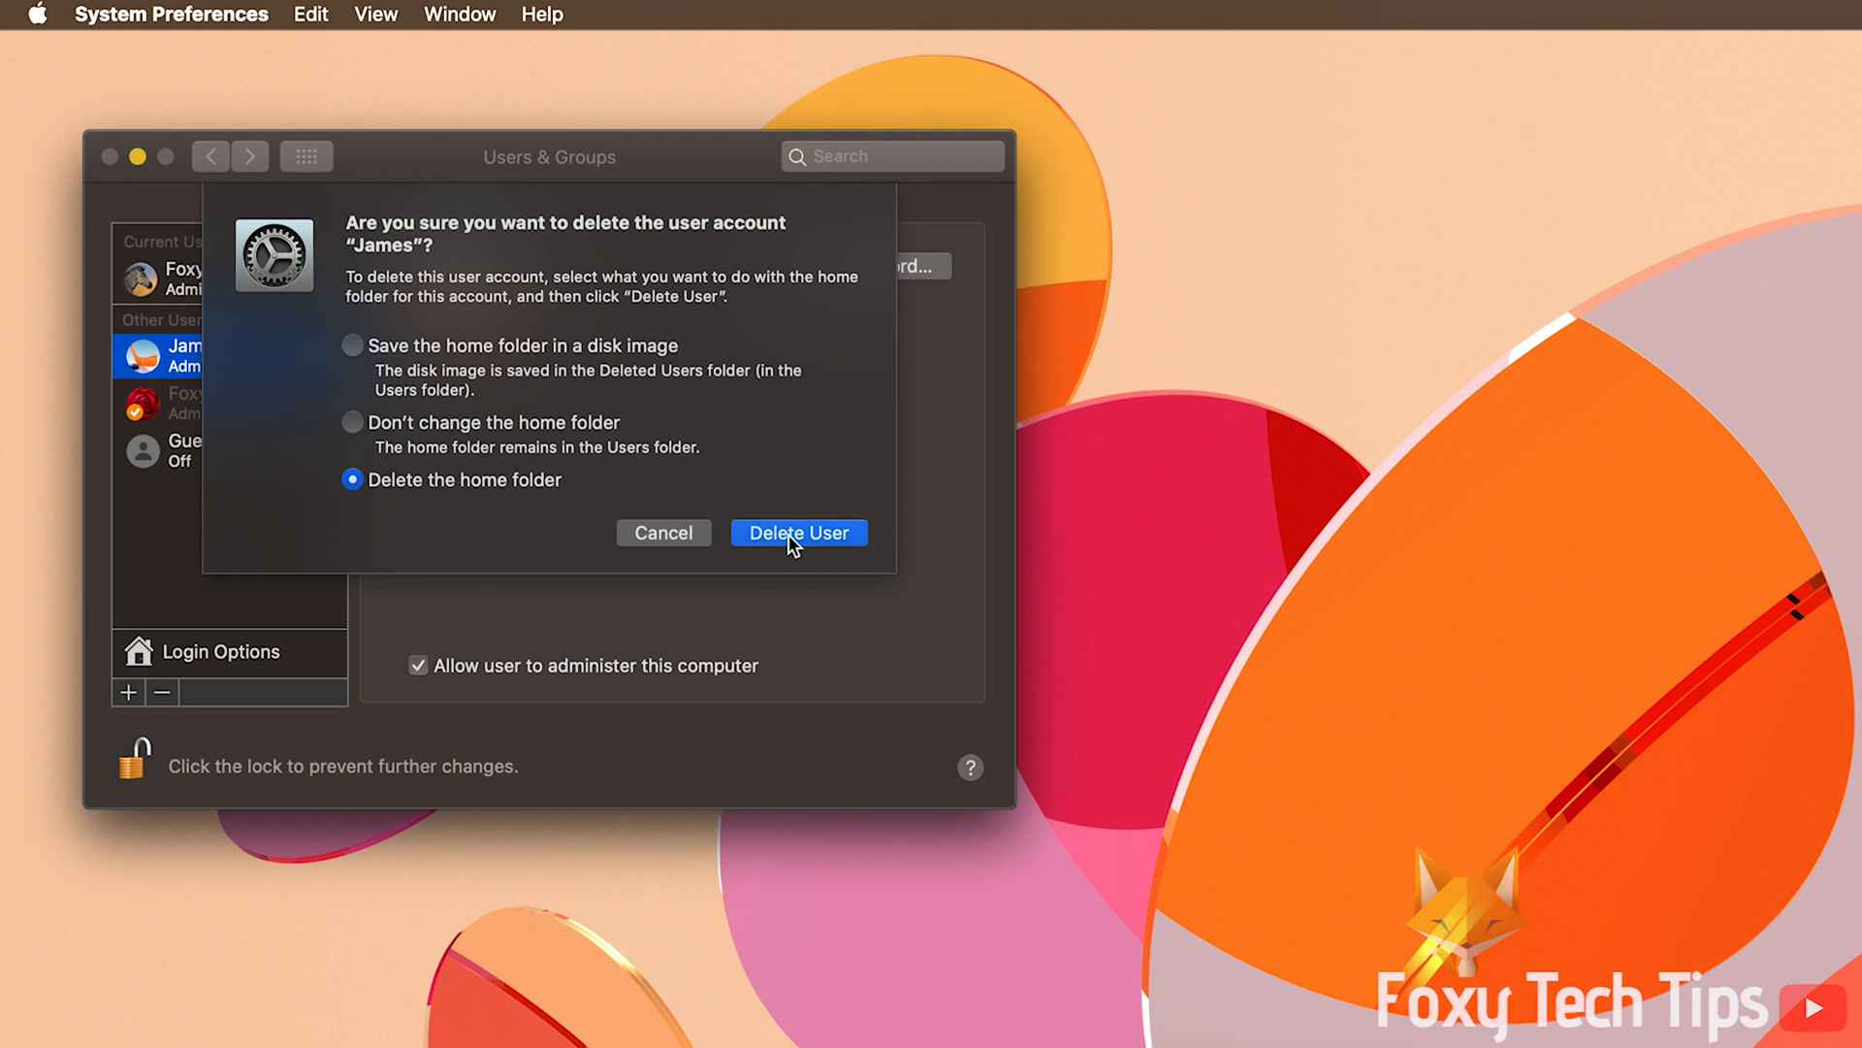
{"action": "left_click", "coordinate": [800, 531]}
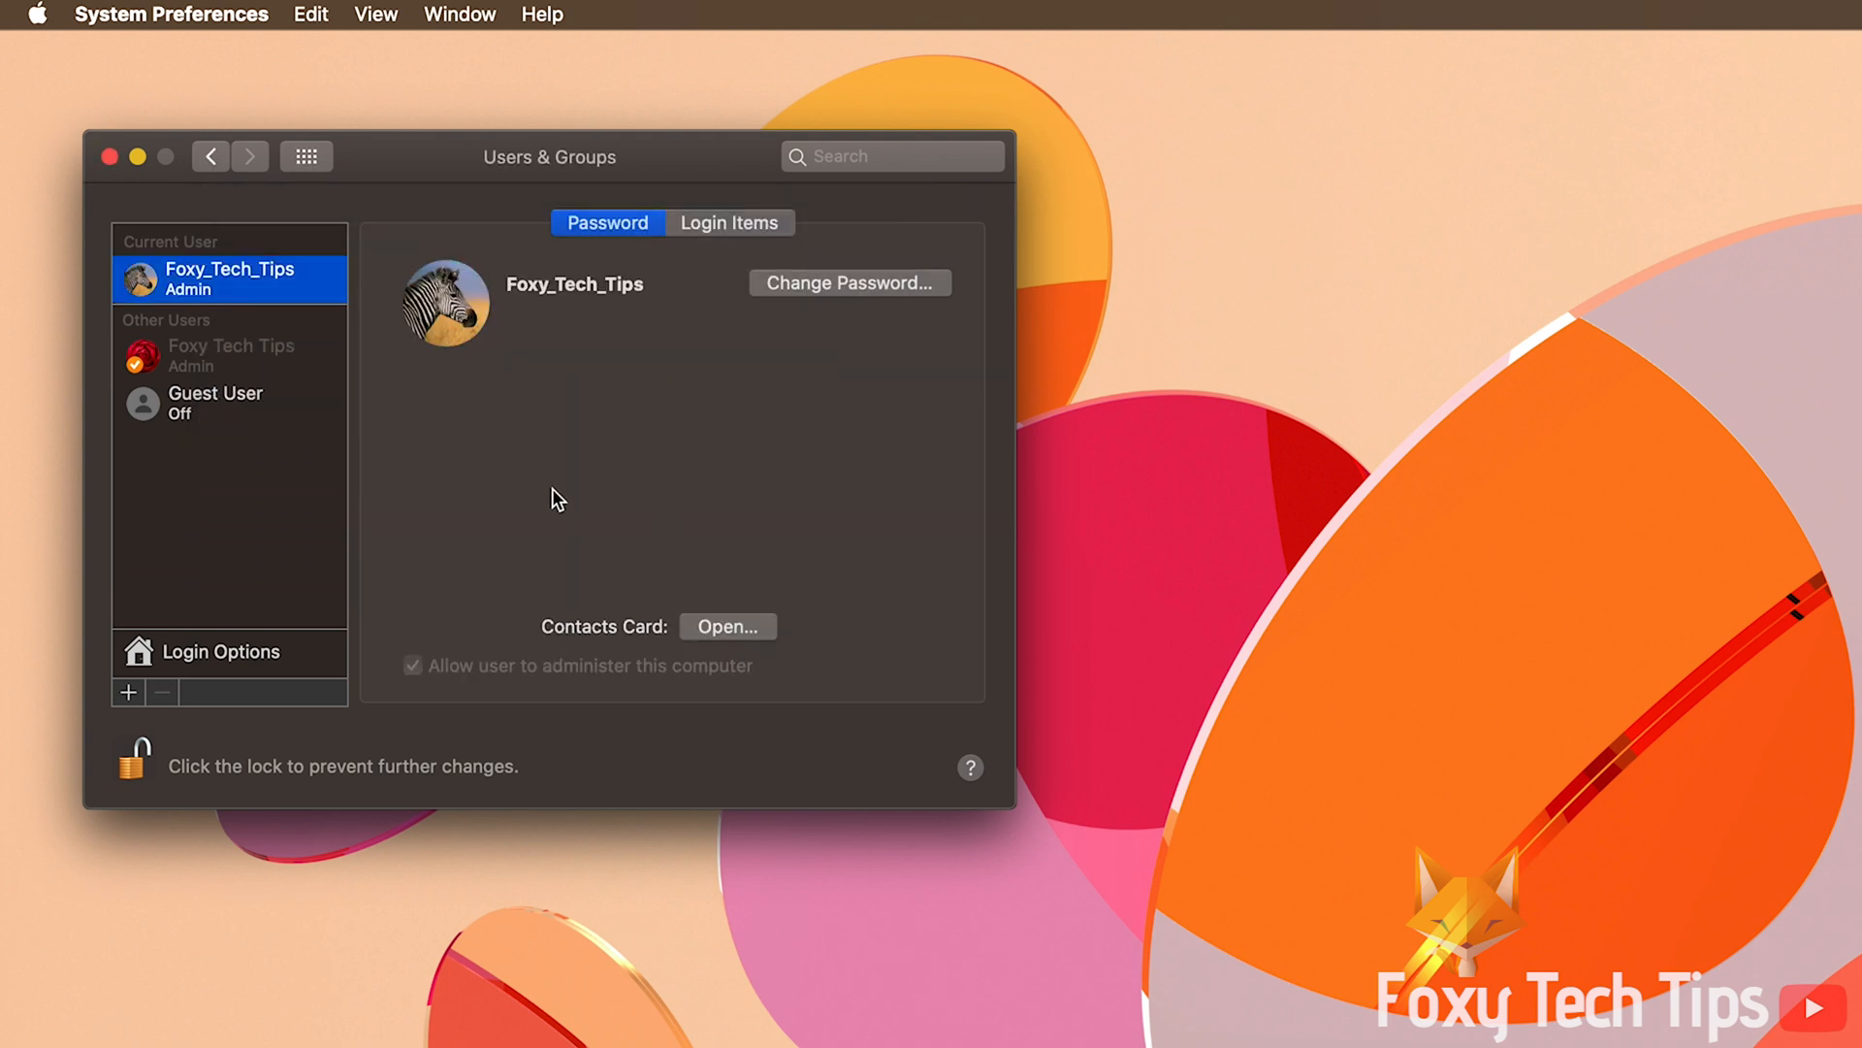
{"action": "mouse_move", "coordinate": [1001, 461]}
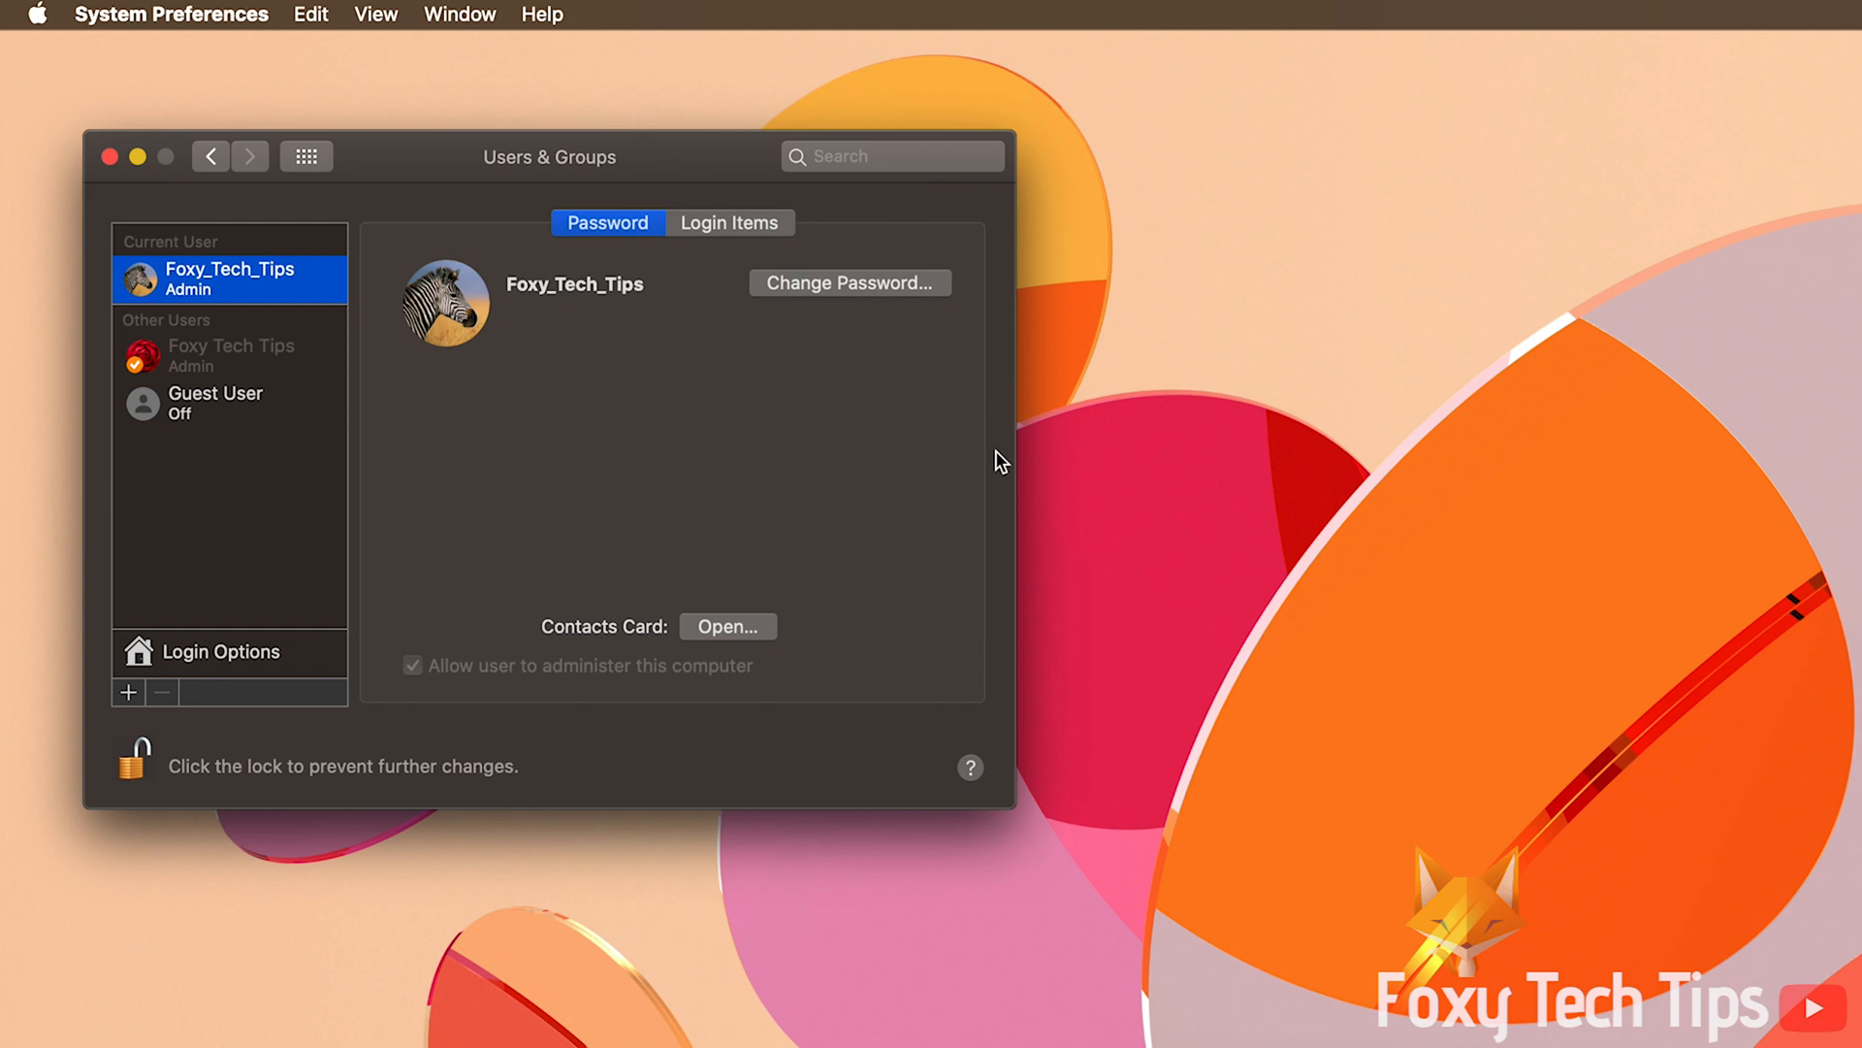
{"action": "mouse_move", "coordinate": [1350, 720]}
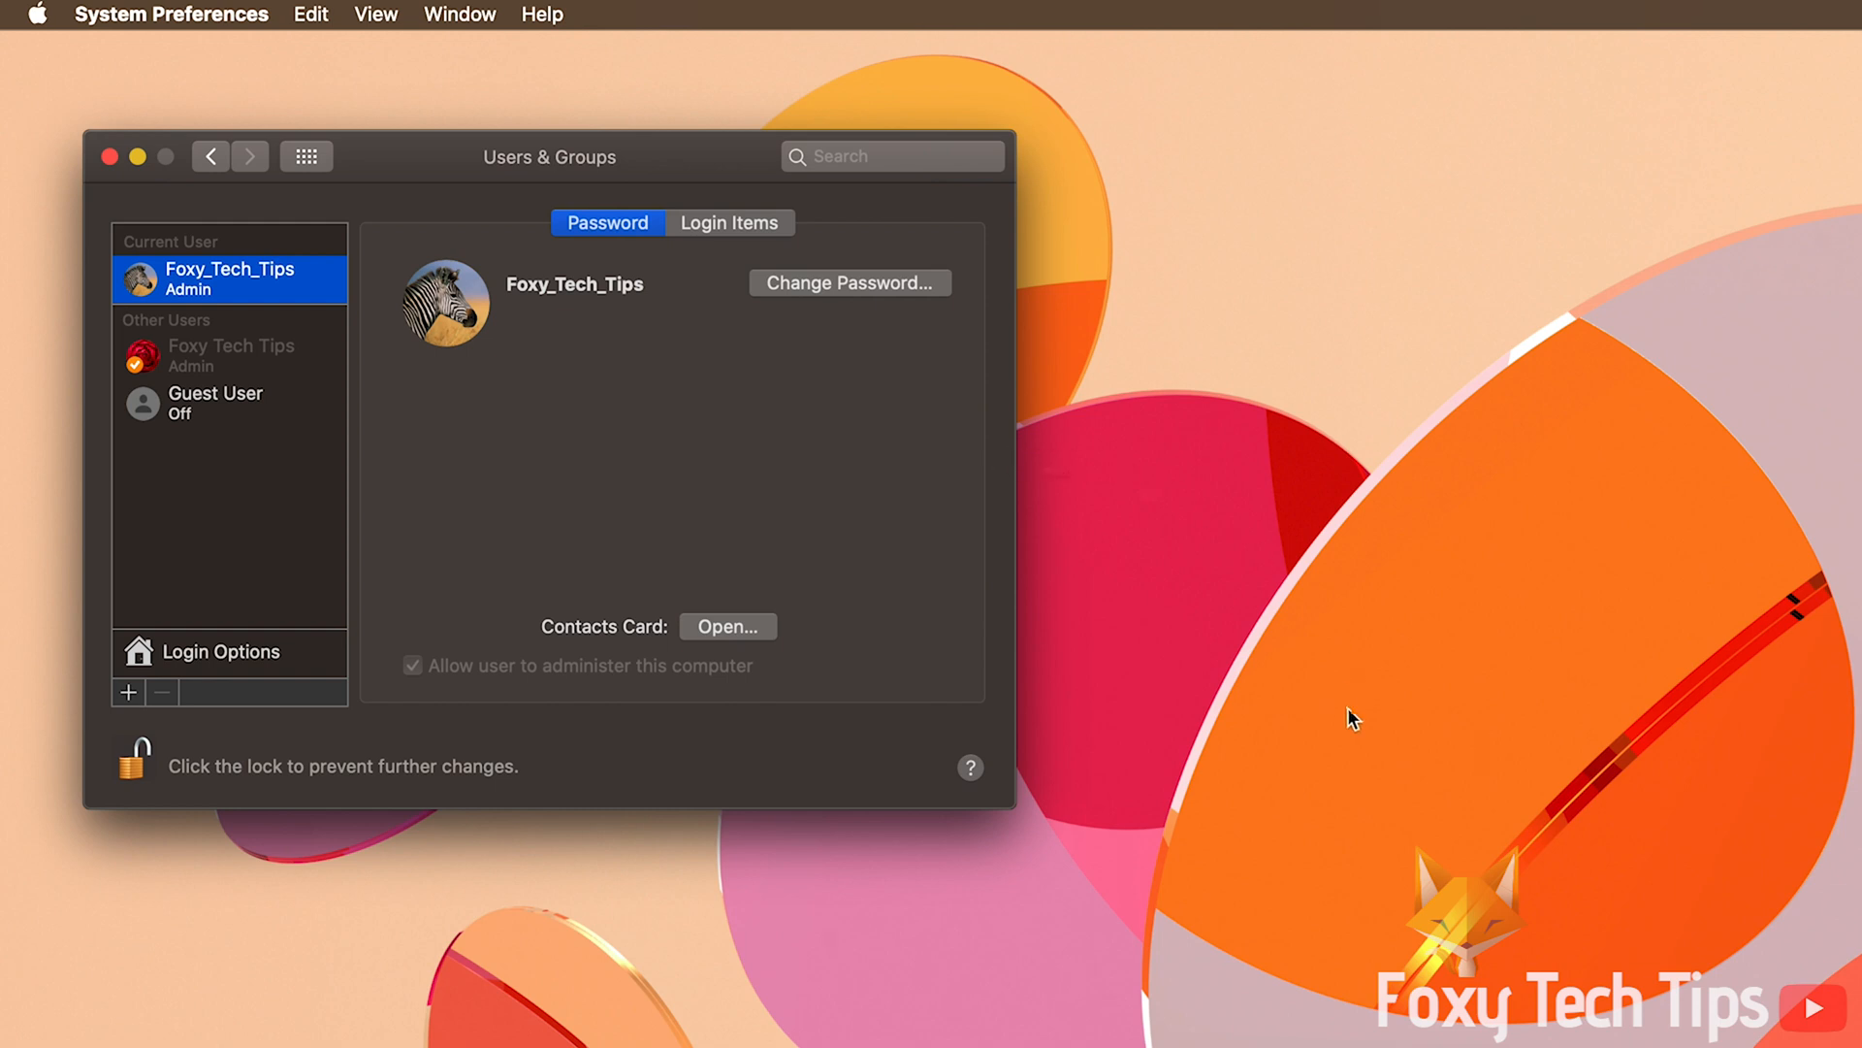